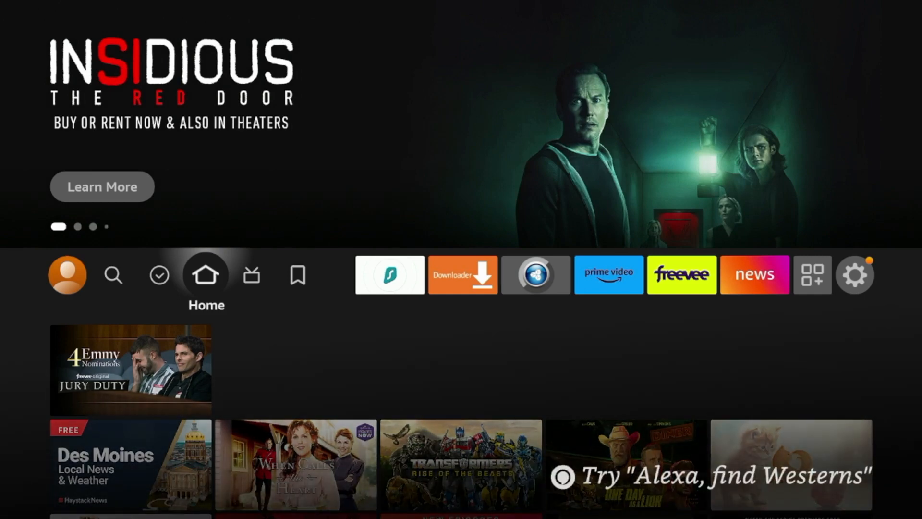
- Search the store for 'Anal' and choose the Analiti Speed Test Wifi Analyzer result
click(113, 274)
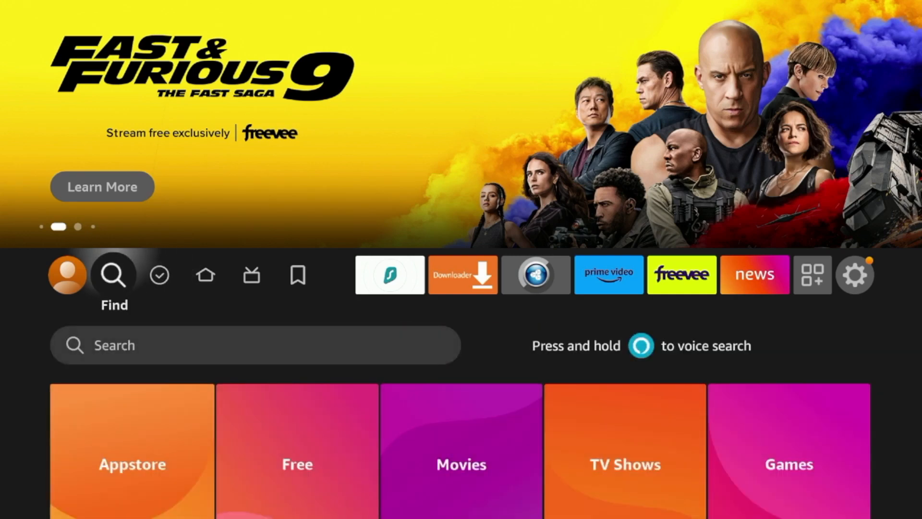
click(254, 344)
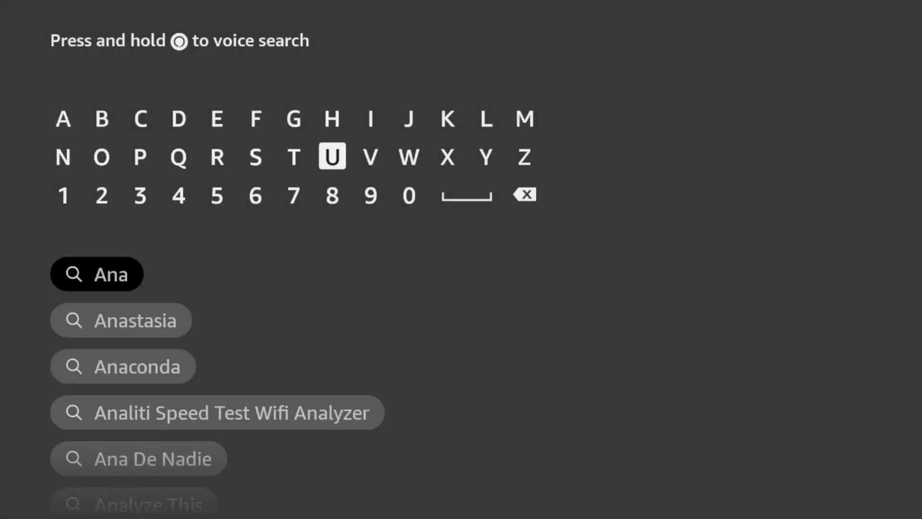
click(371, 118)
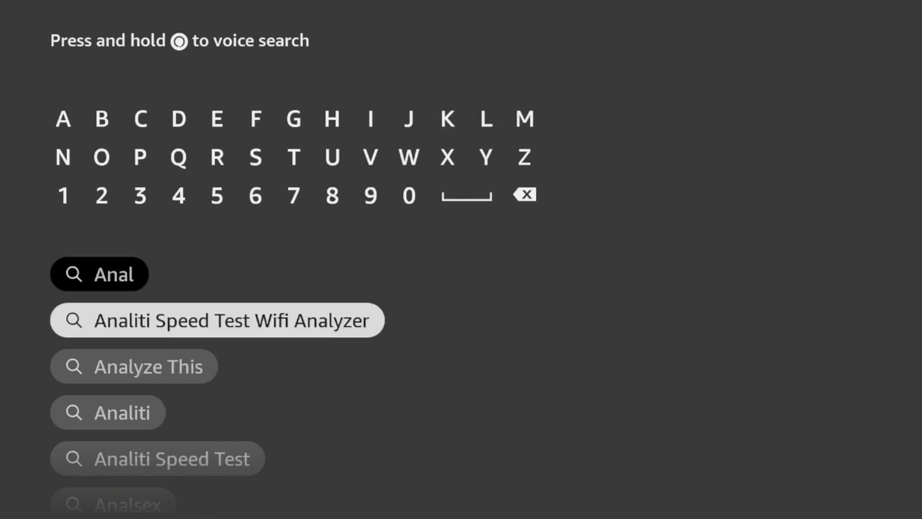
click(216, 319)
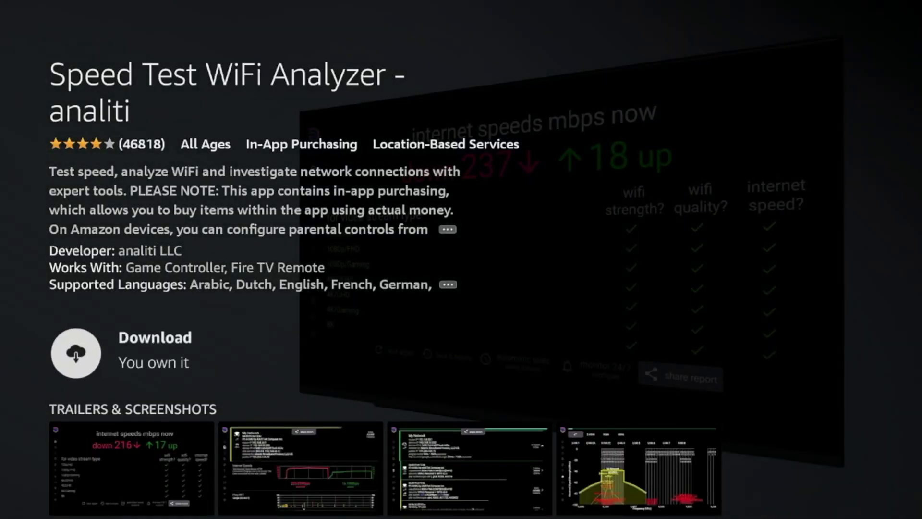
- Download the Speed Test WiFi Analyzer app from its store page
click(75, 353)
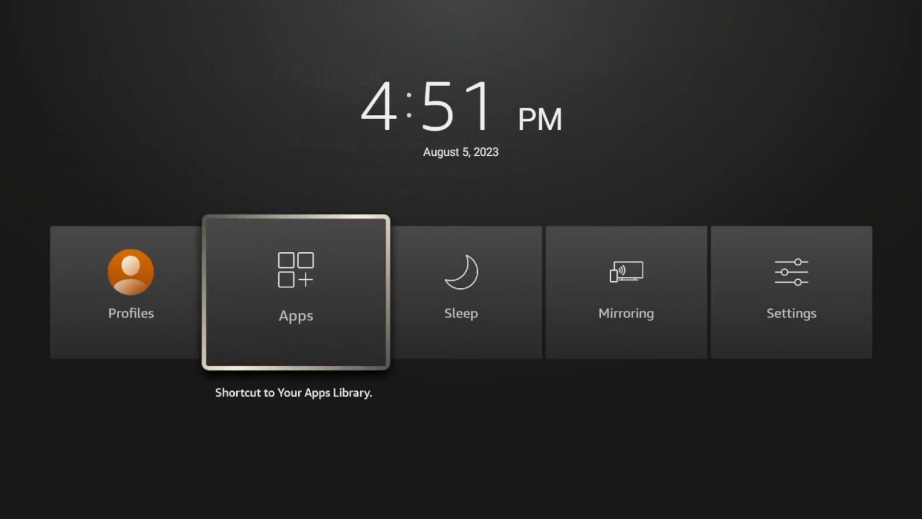
- From the Apps library, move the Speed Test WiFi Analyzer to the front of the home row
click(294, 291)
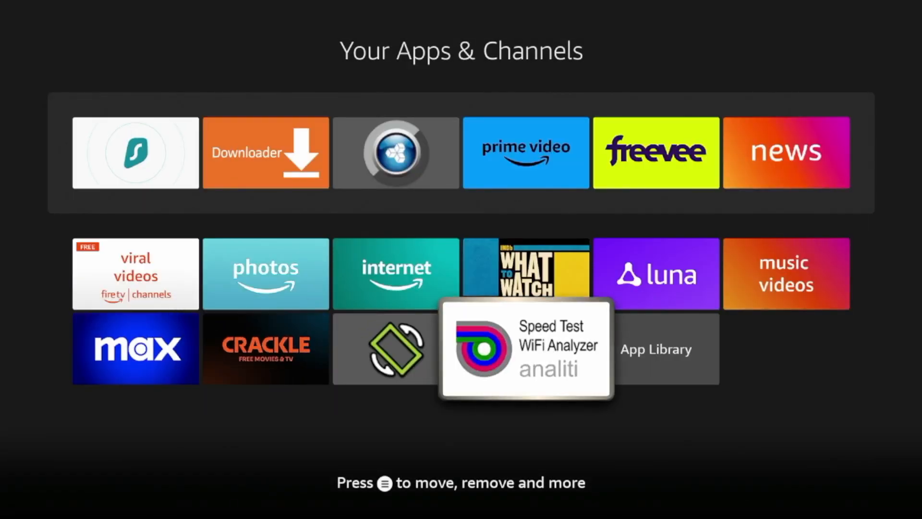
key(menu)
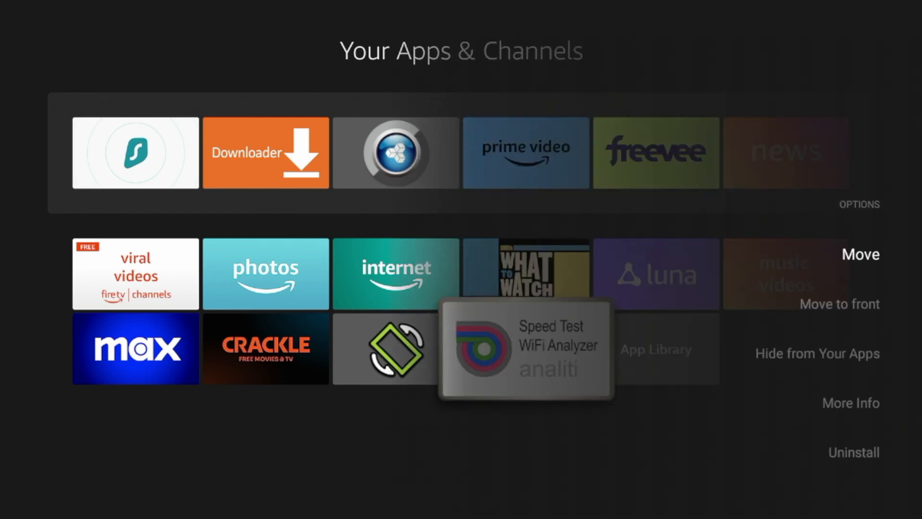
click(858, 254)
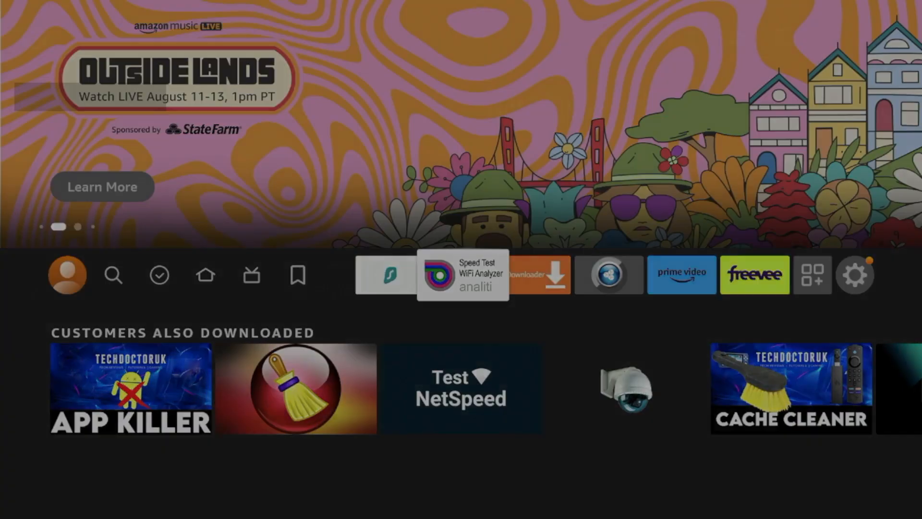
- Launch the Speed Test WiFi Analyzer tile to run its test
click(462, 275)
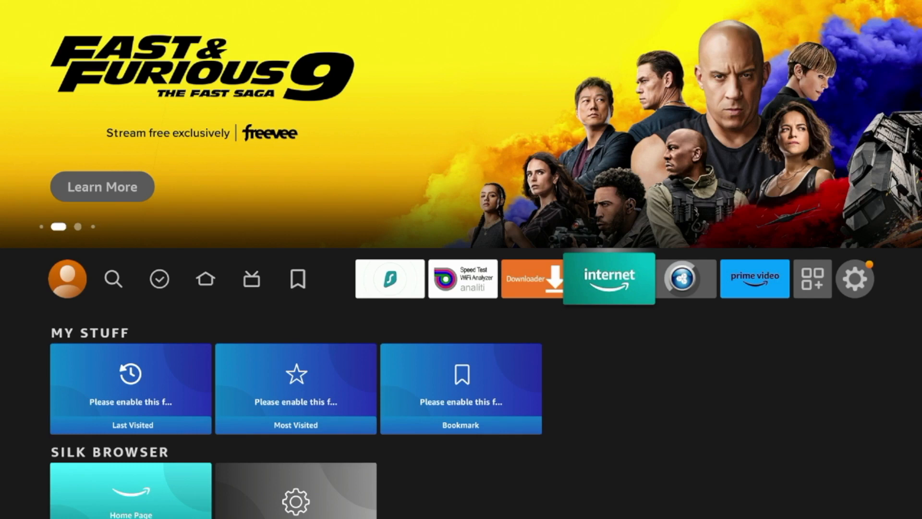
- Launch the Silk internet browser and dismiss its home screen notice
click(609, 278)
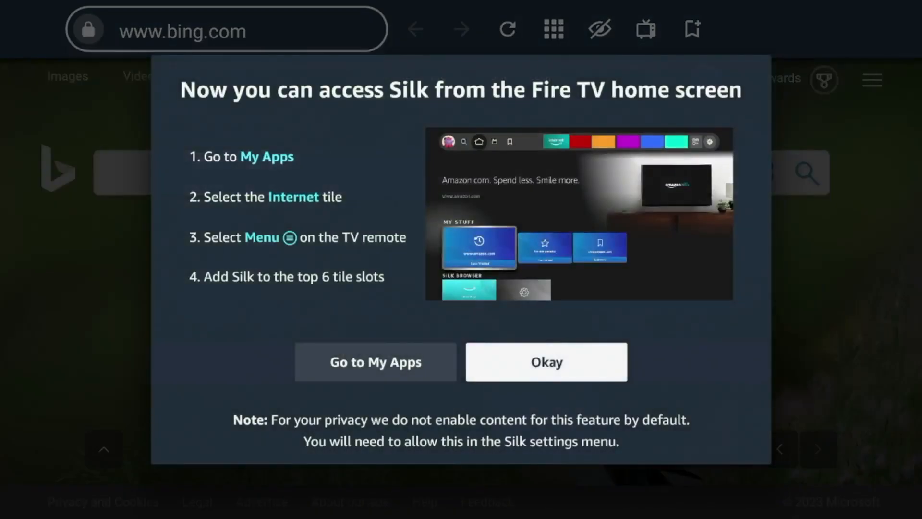
click(546, 361)
text(spee)
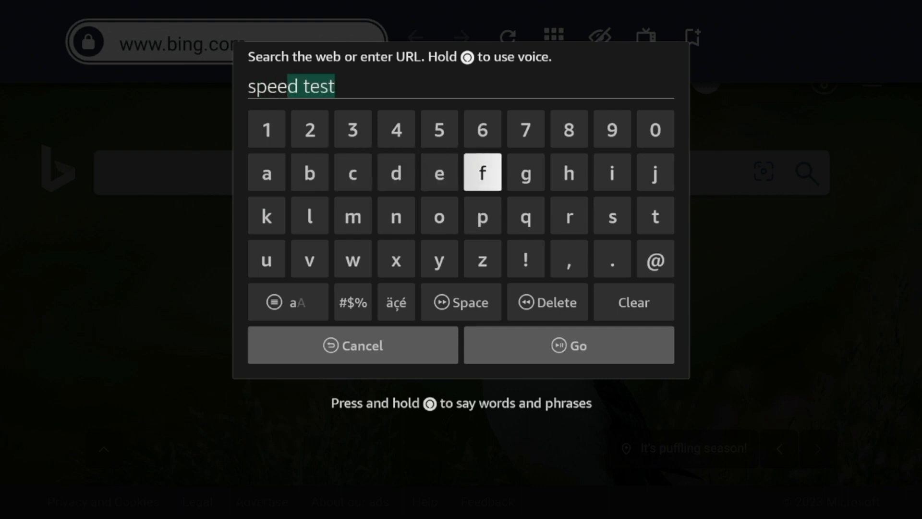
mouse_move(568, 215)
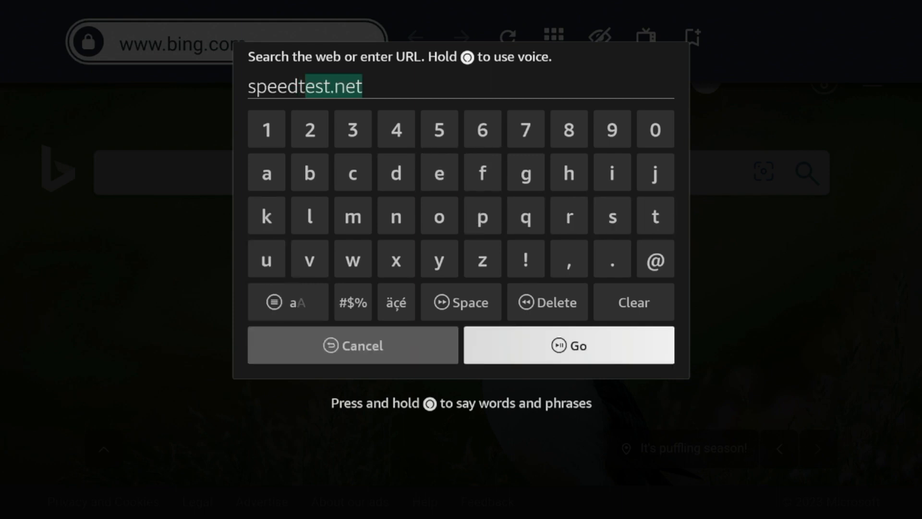
- Load speedtest.net and run the test, getting 155.79 Mbps download and 50 ms ping
click(567, 345)
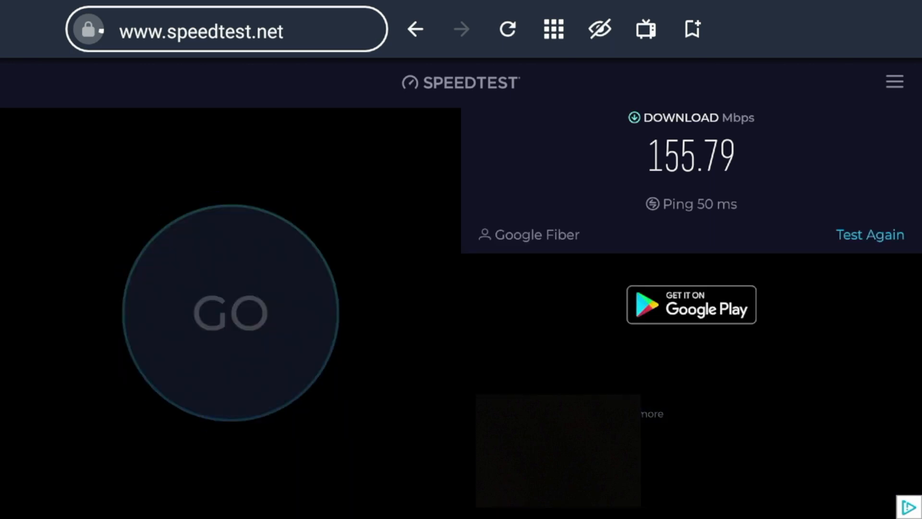
click(229, 312)
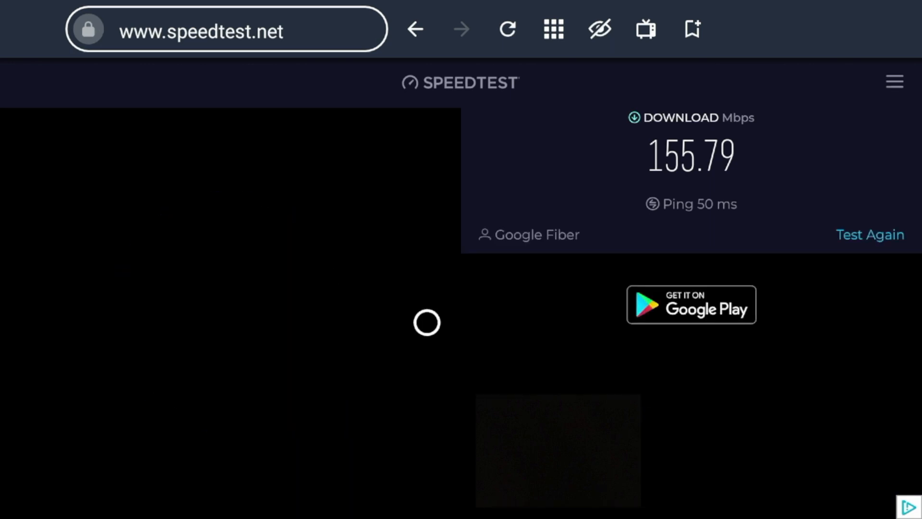